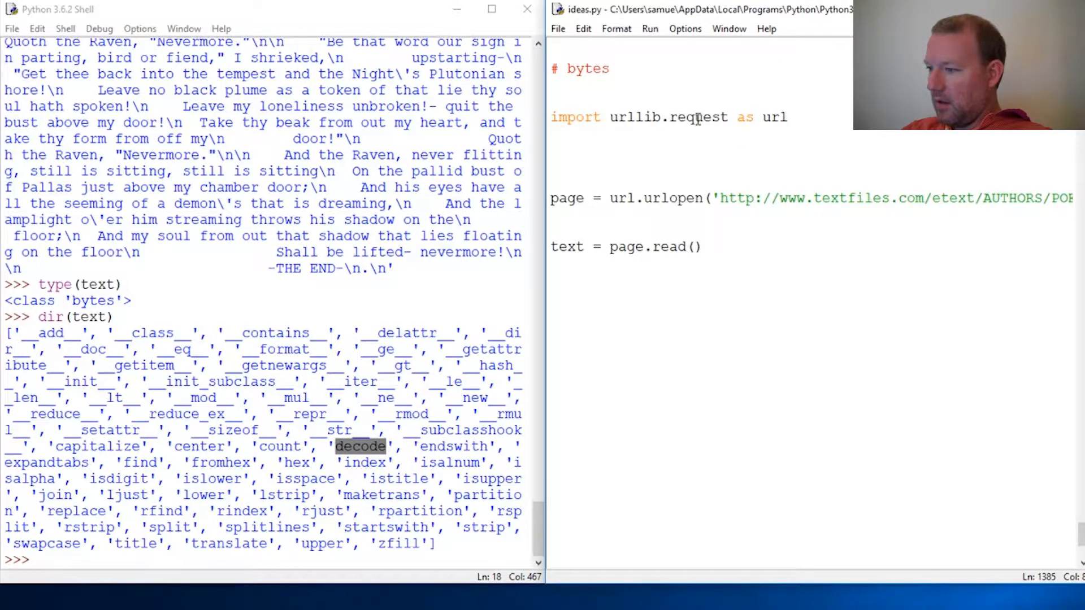
# Step: Extend the heading comment of ideas.py to '# bytes decode method'
pyautogui.write('decode method')
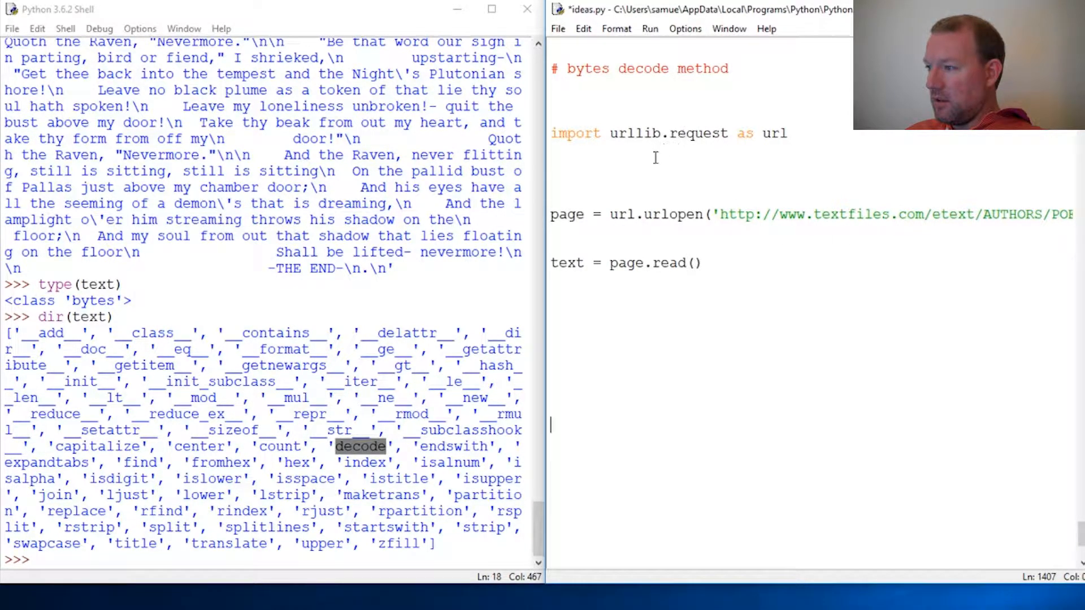
pyautogui.moveTo(707, 338)
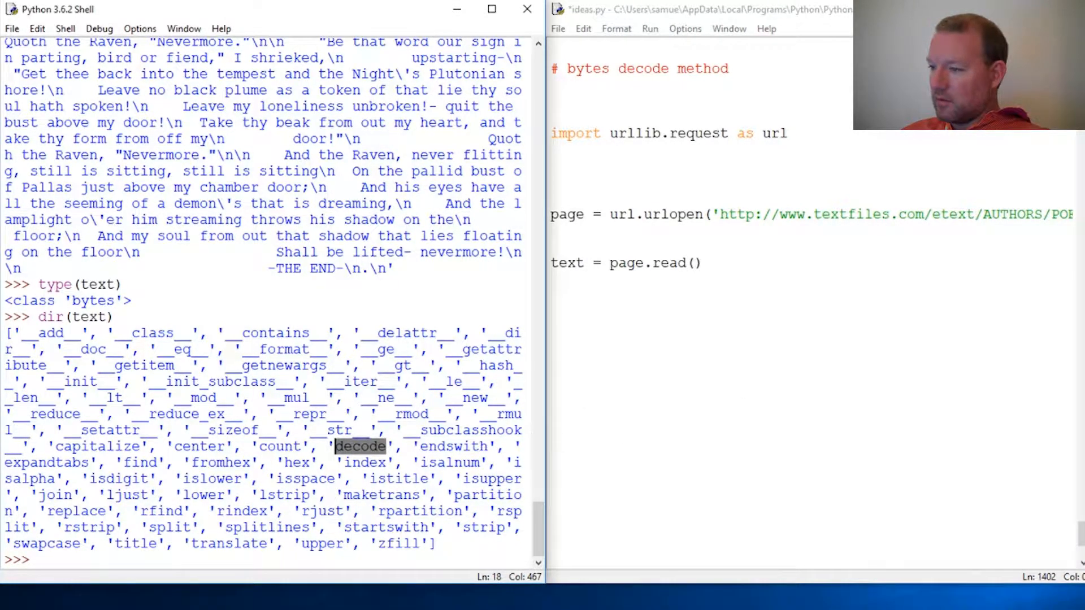
# Step: Request help(page.decode) in the shell, which raises an AttributeError on the HTTPResponse object
pyautogui.write('h')
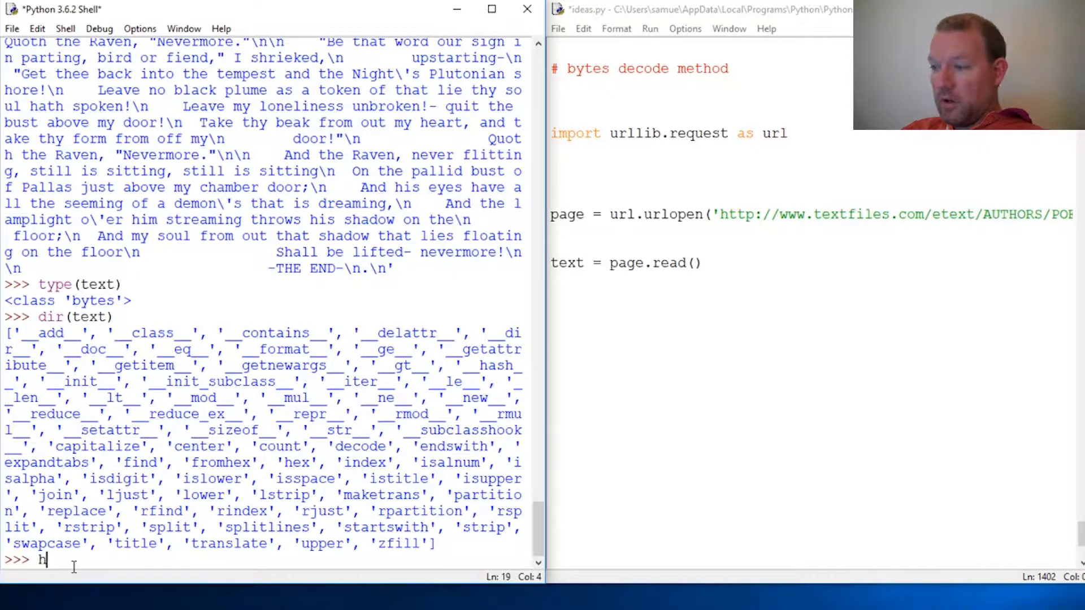
pyautogui.write('elp(')
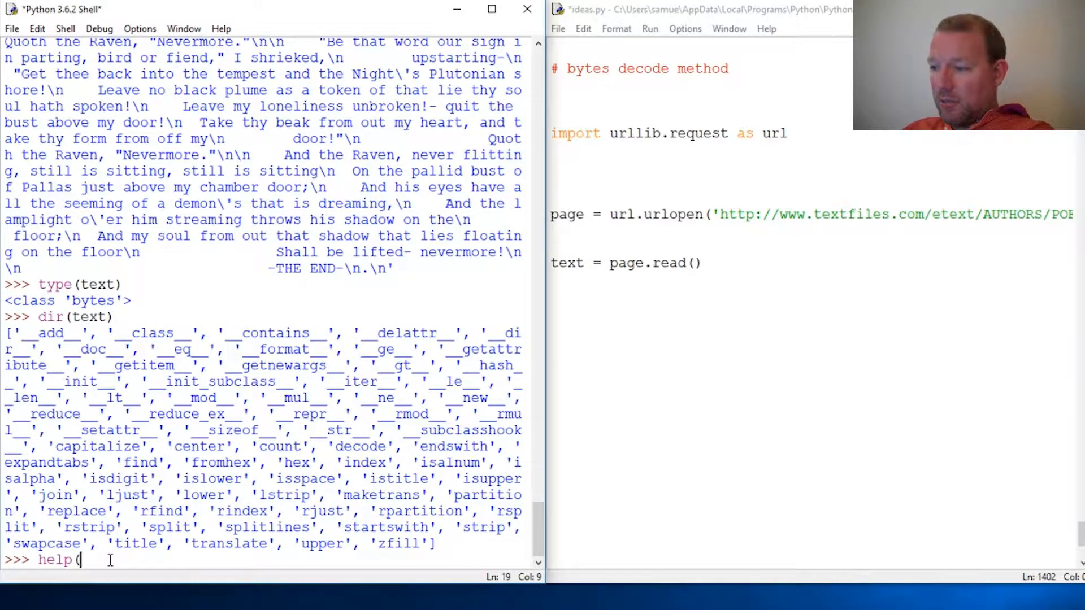
pyautogui.write('page')
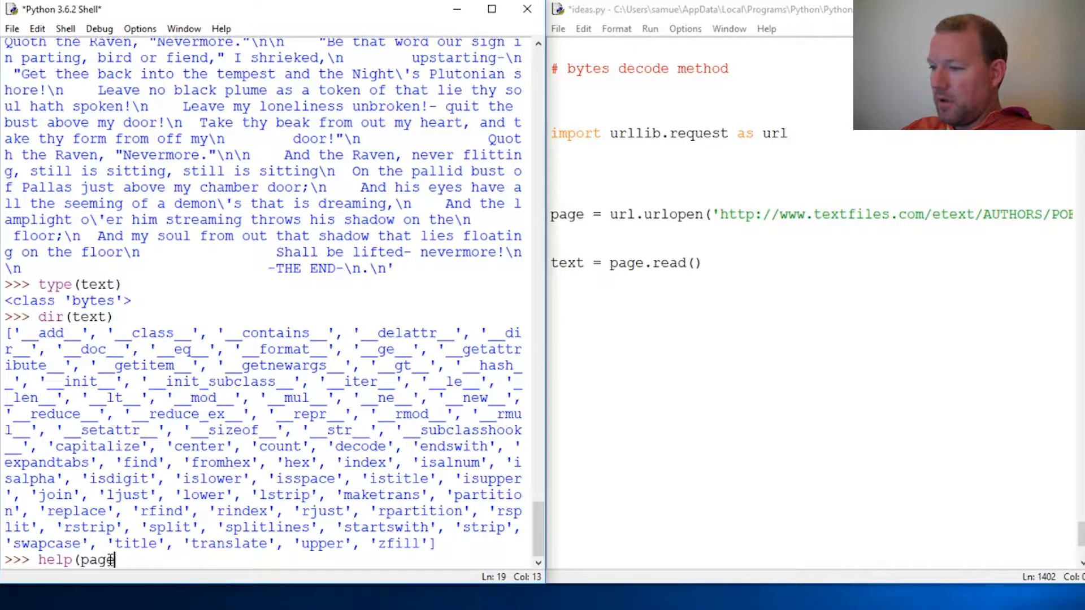
pyautogui.write('.decode')
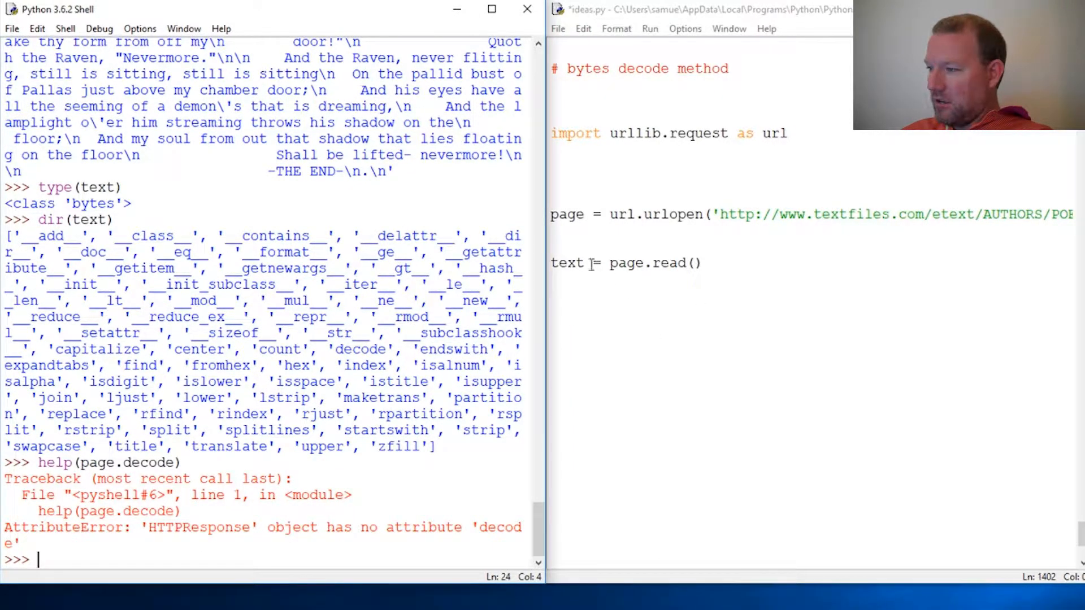
# Step: Display help(text.decode) in the shell, showing the bytes decode method's encoding and errors parameters
pyautogui.write('text.')
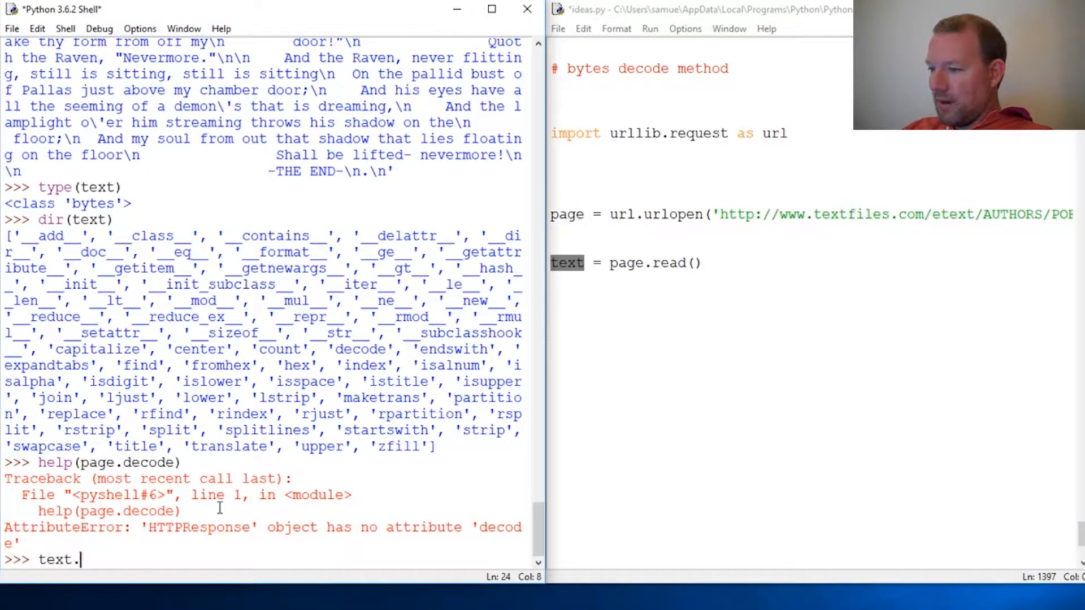
pyautogui.write('decode')
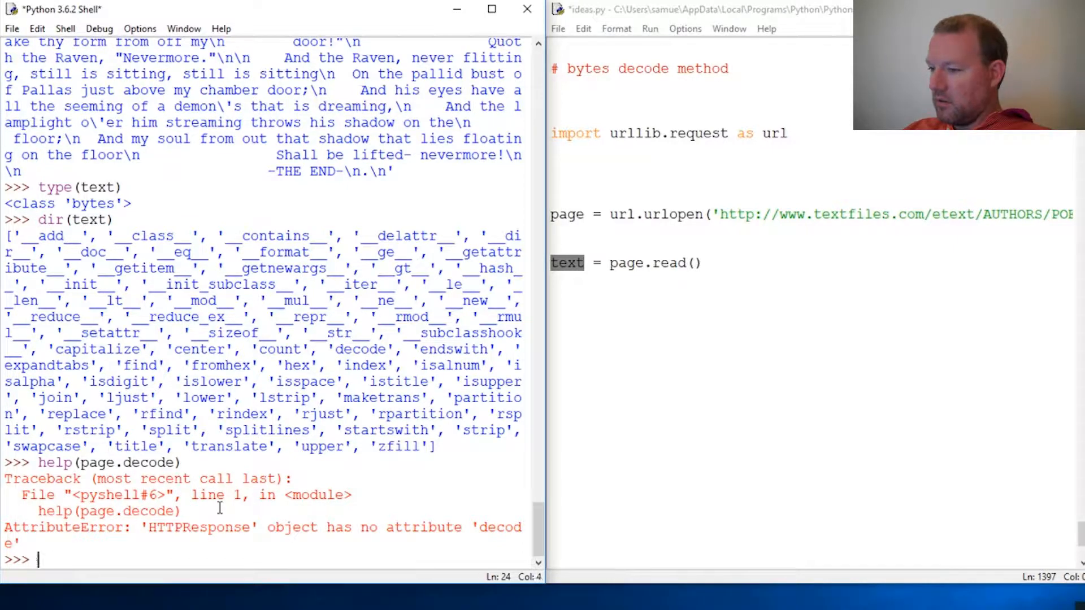
pyautogui.write('help(te')
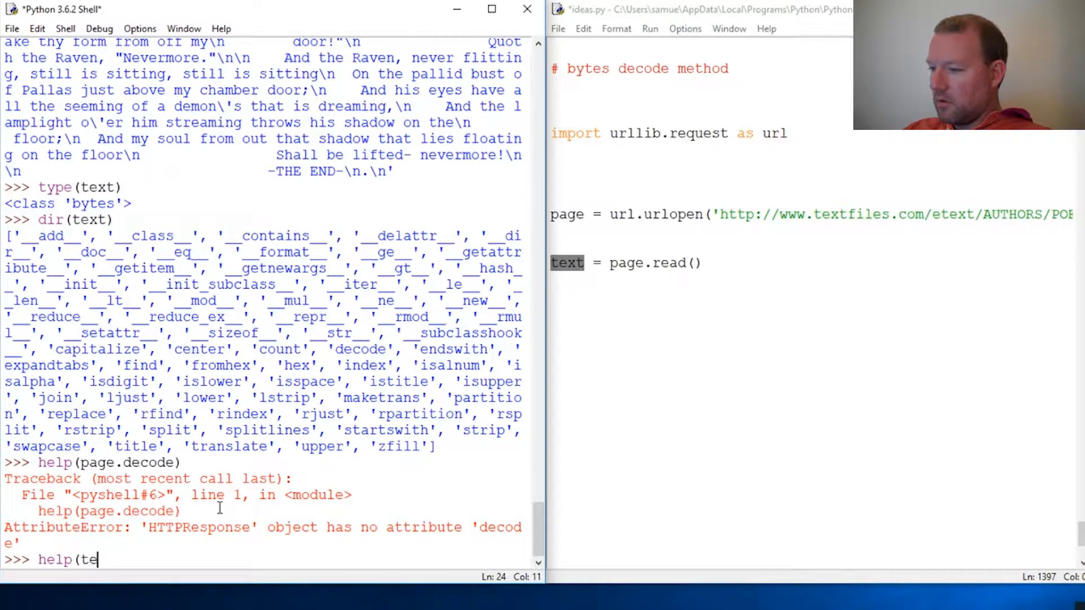
pyautogui.write('xt.decode')
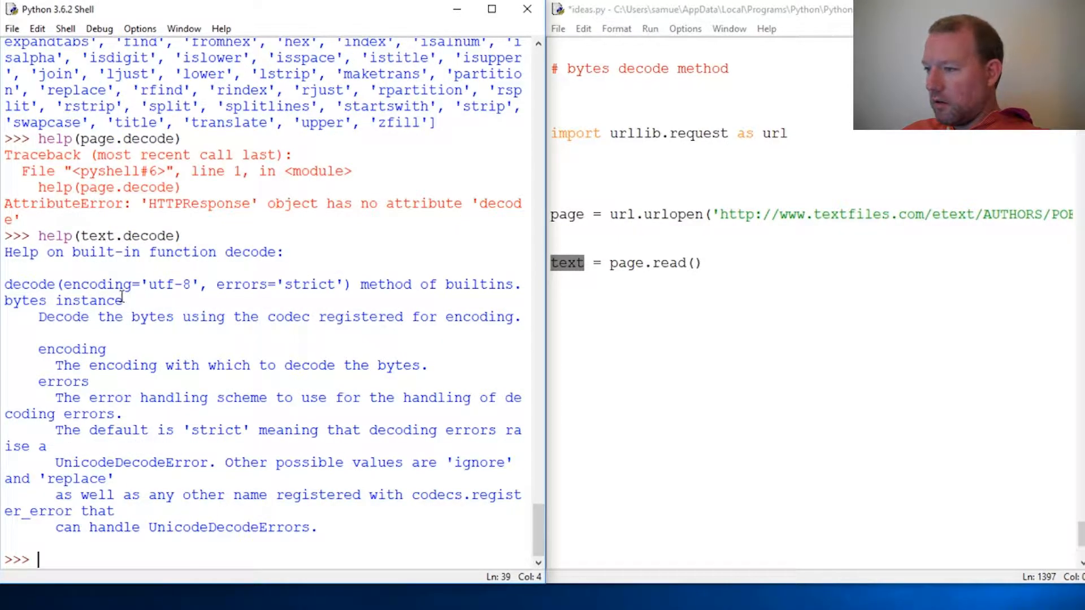
pyautogui.doubleClick(30, 285)
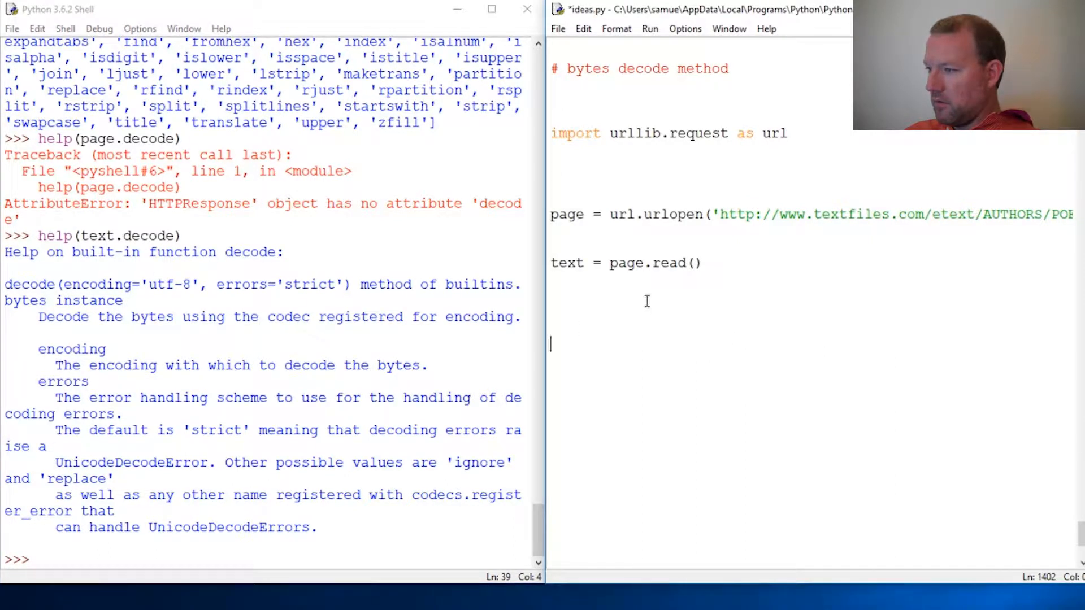
# Step: Add the line text = text.decode() below text = page.read() in ideas.py
pyautogui.write('text')
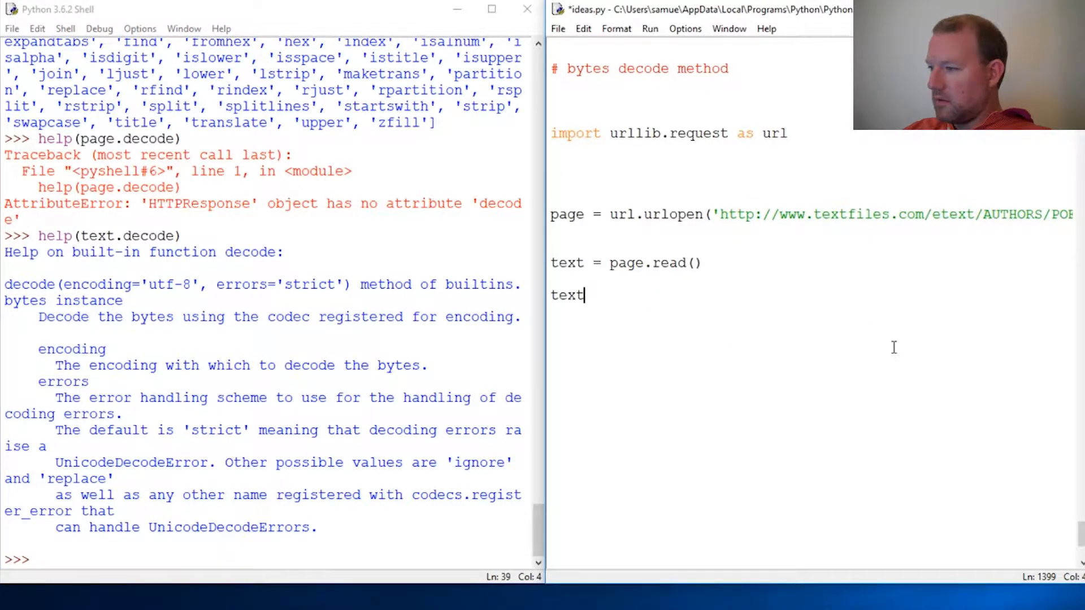
pyautogui.write('=')
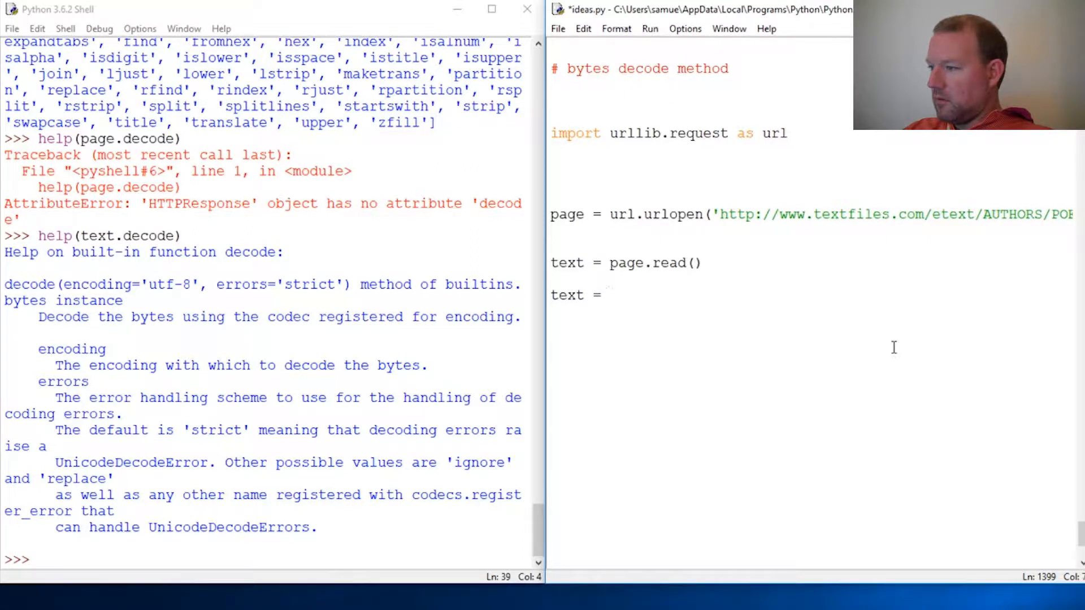
pyautogui.write('text')
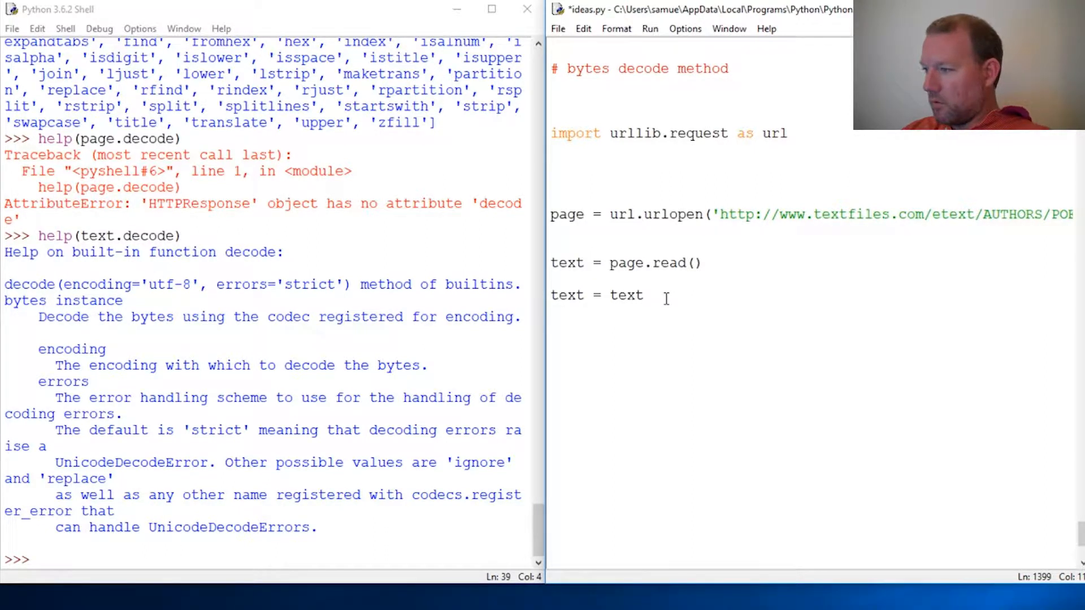
pyautogui.write('.de')
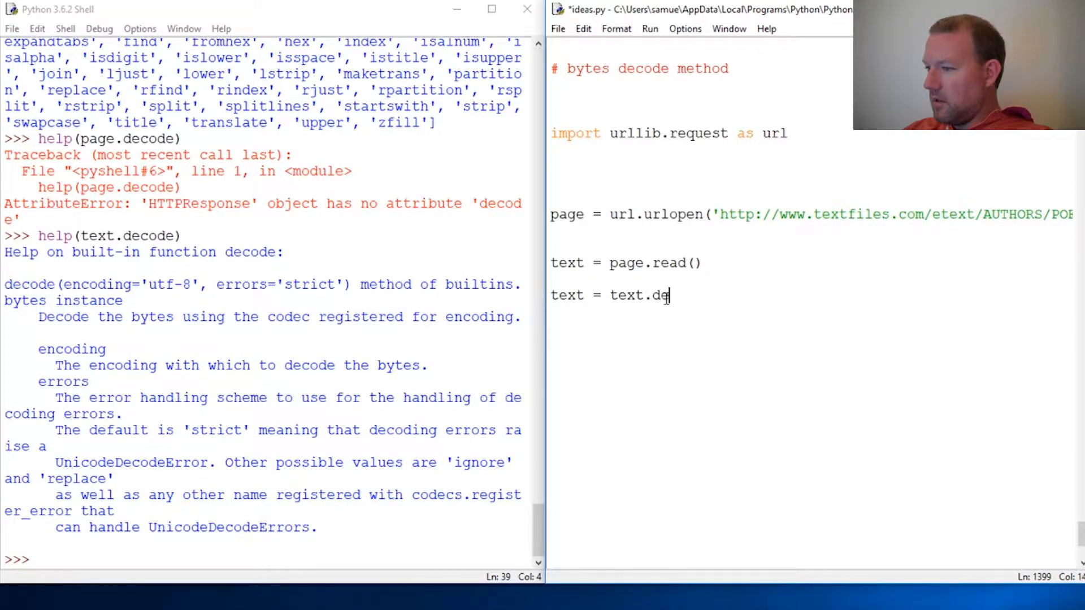
pyautogui.write('c')
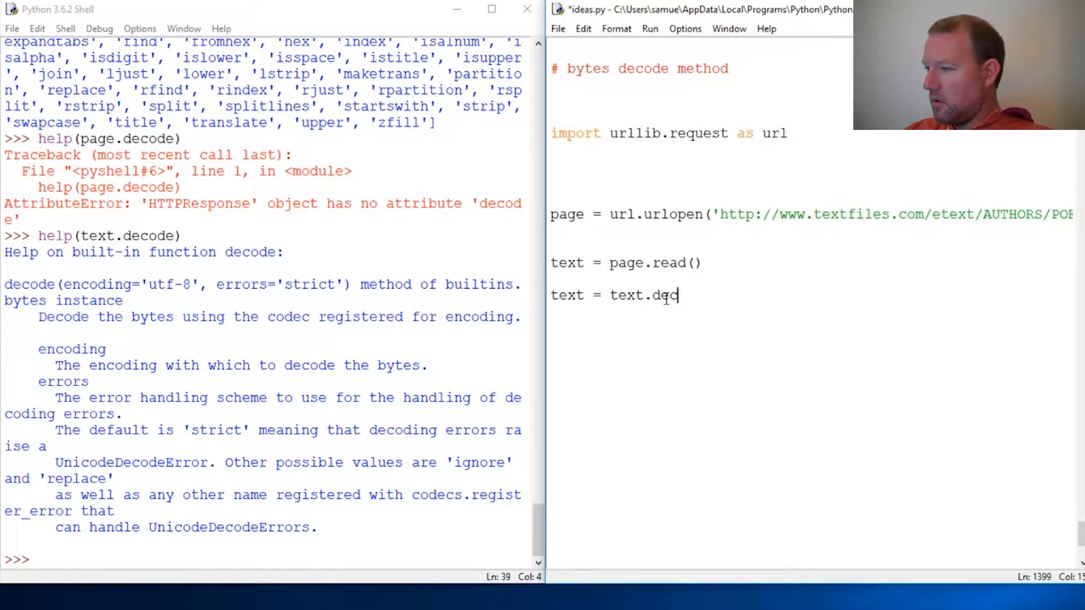
pyautogui.write('ode')
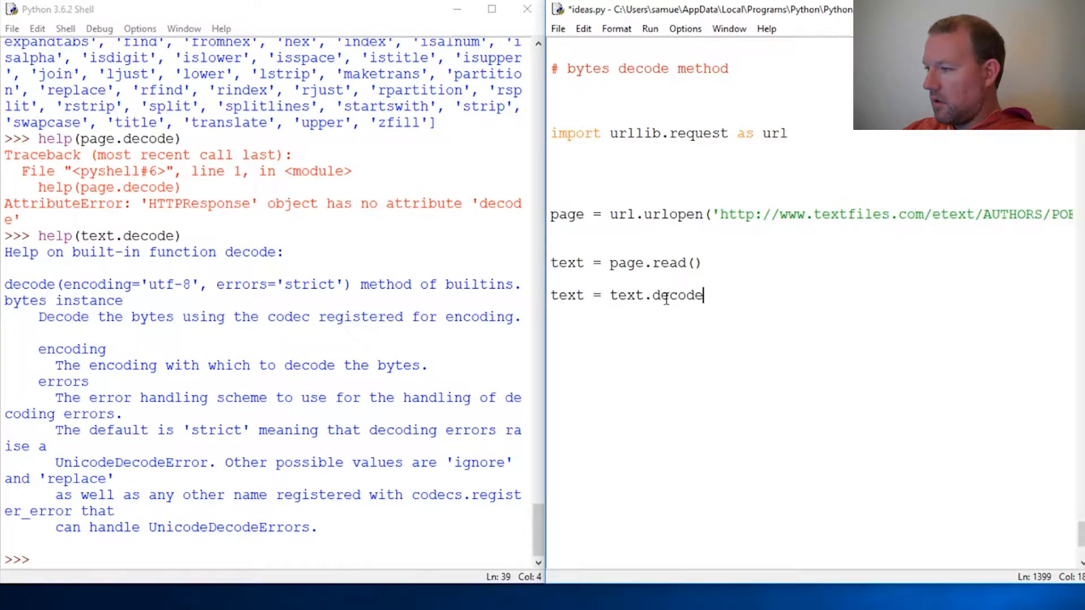
pyautogui.write('()')
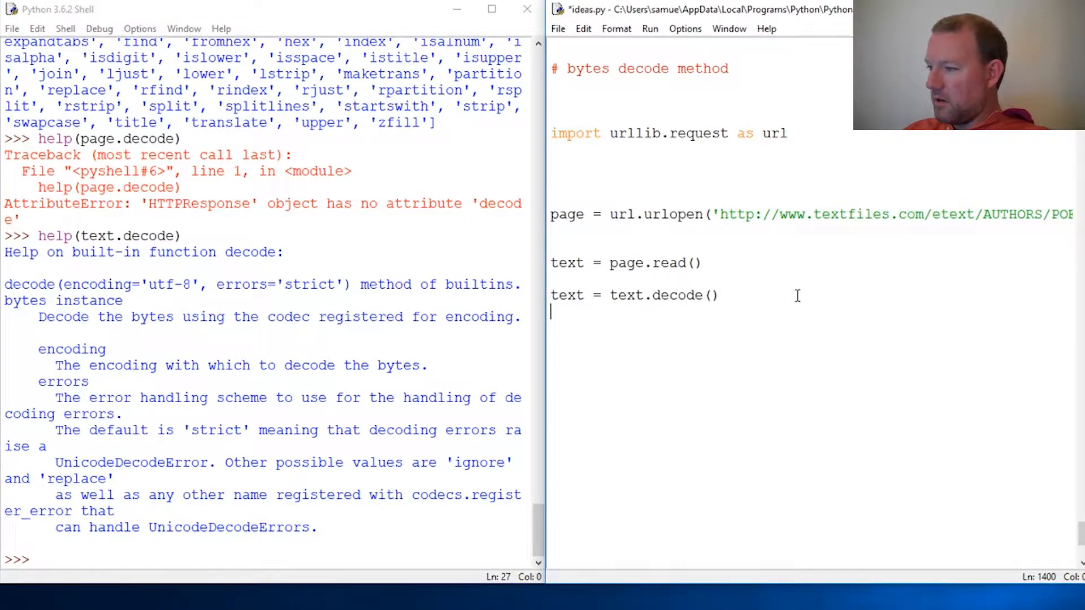
pyautogui.write('t')
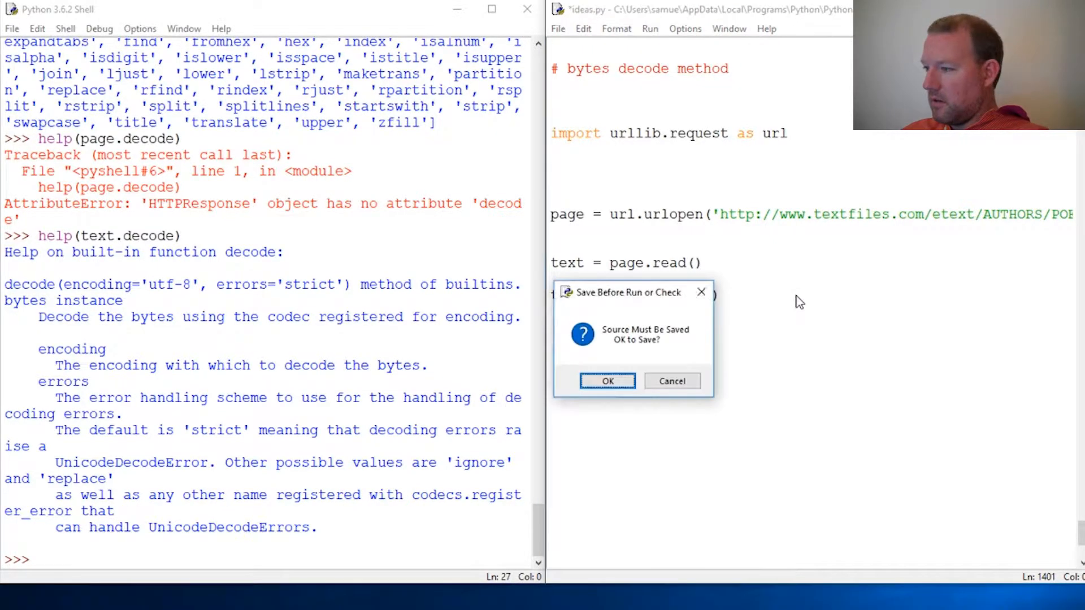
# Step: Confirm saving ideas.py before the run so the shell prints the decoded Raven poem
pyautogui.click(606, 381)
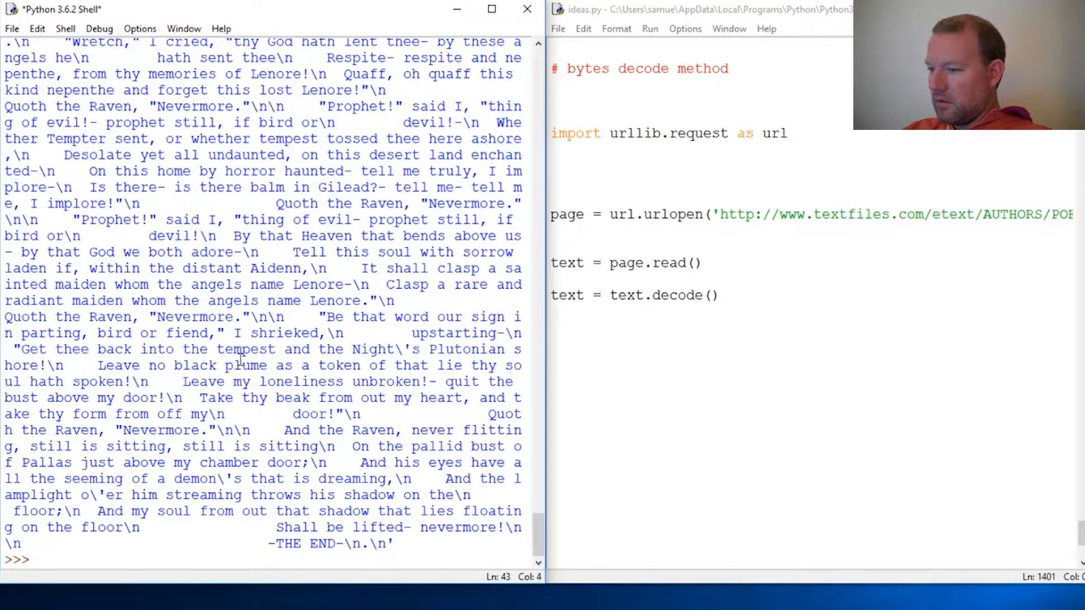
# Step: Evaluate type(text) in the shell and highlight the <class 'str'> result
pyautogui.write('type(text')
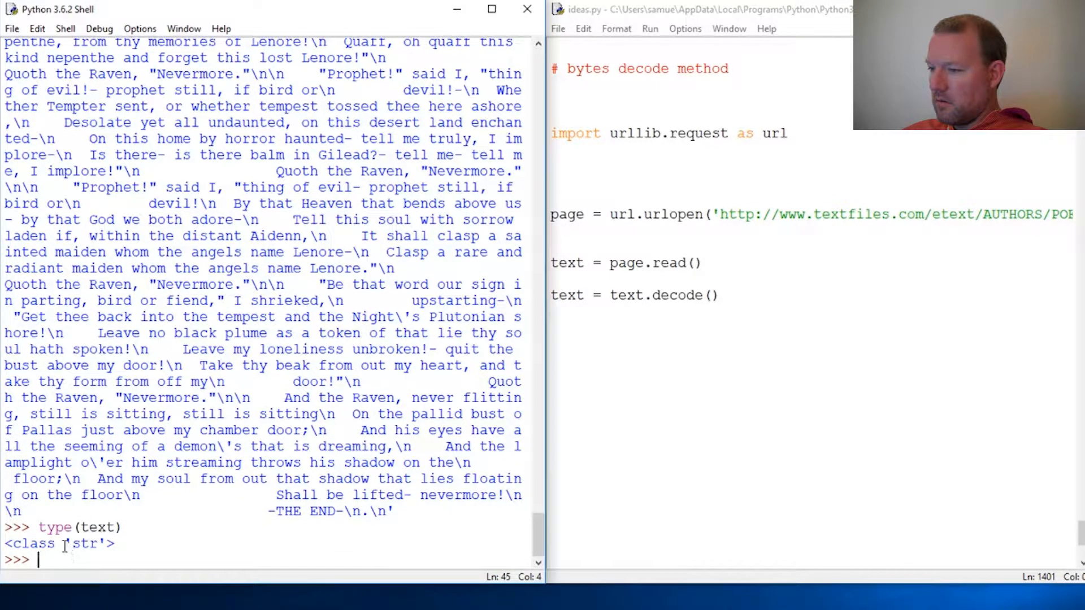
pyautogui.doubleClick(87, 543)
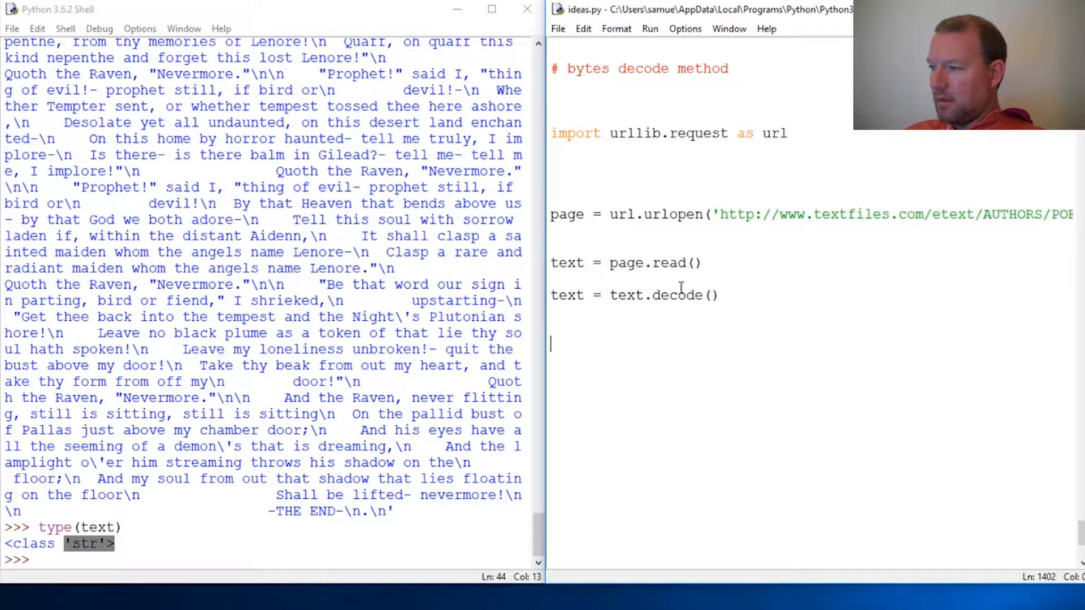
pyautogui.doubleClick(644, 69)
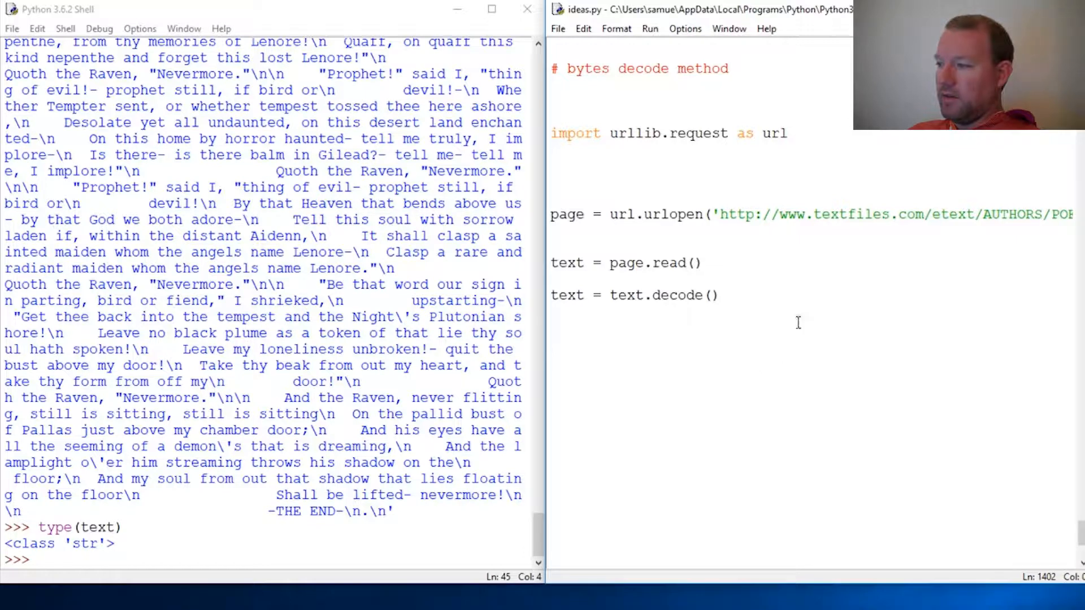
pyautogui.moveTo(780, 317)
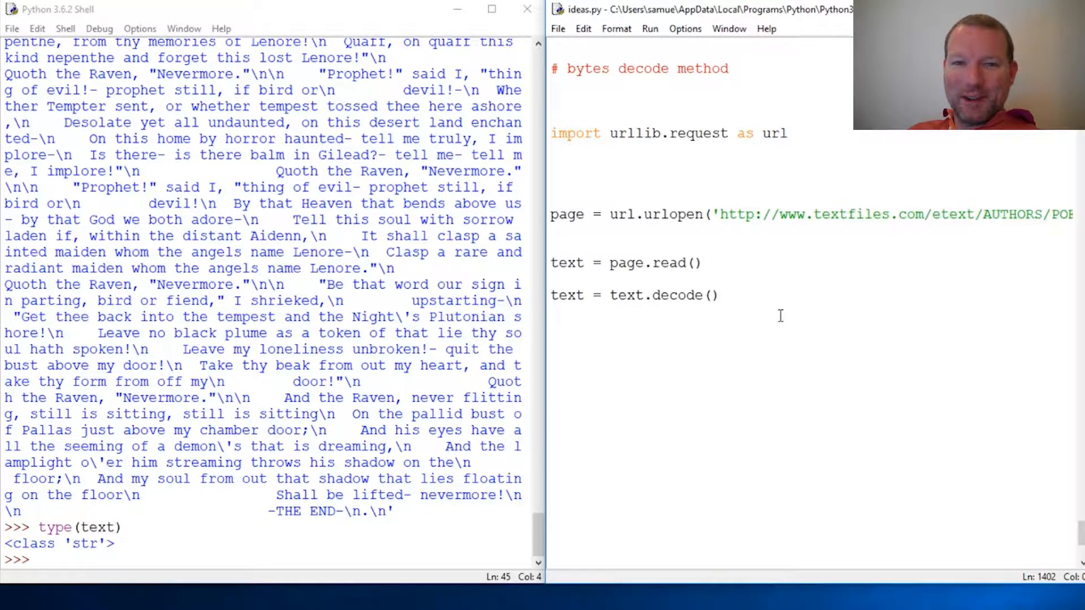